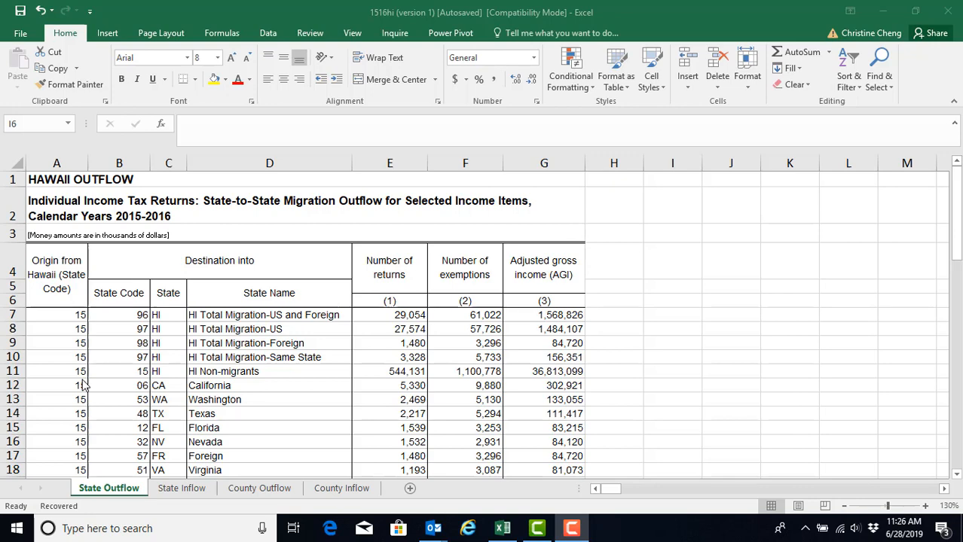
{"action": "mouse_move", "coordinate": [80, 383]}
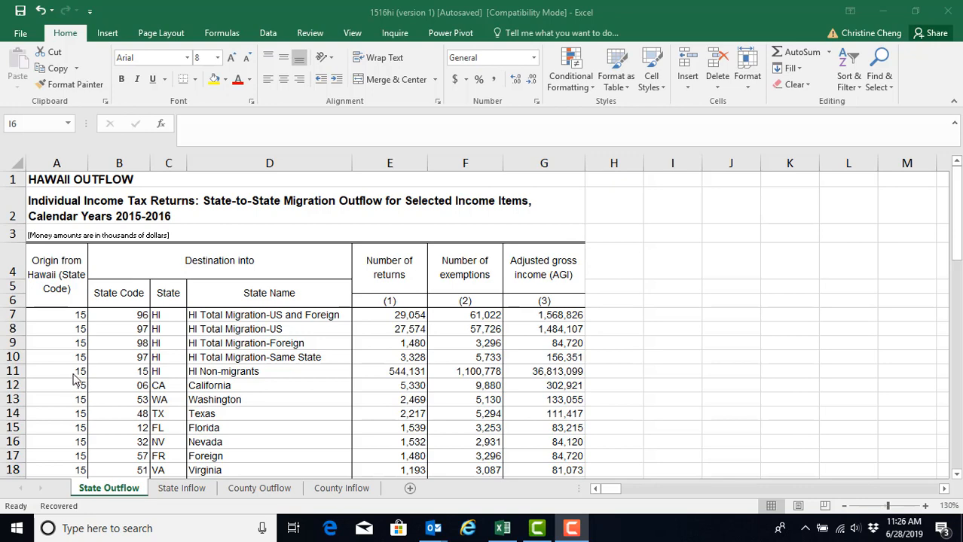
{"action": "mouse_move", "coordinate": [75, 368]}
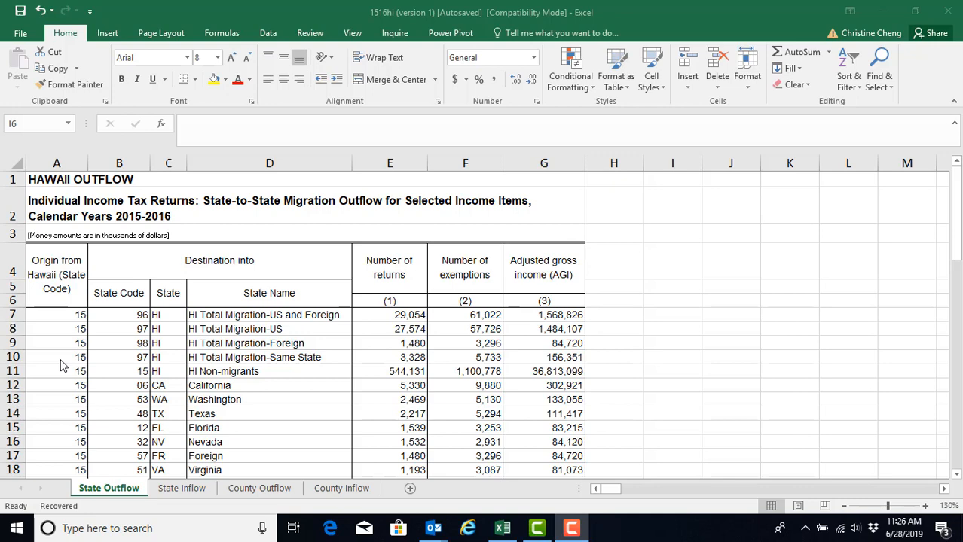
{"action": "mouse_move", "coordinate": [14, 373]}
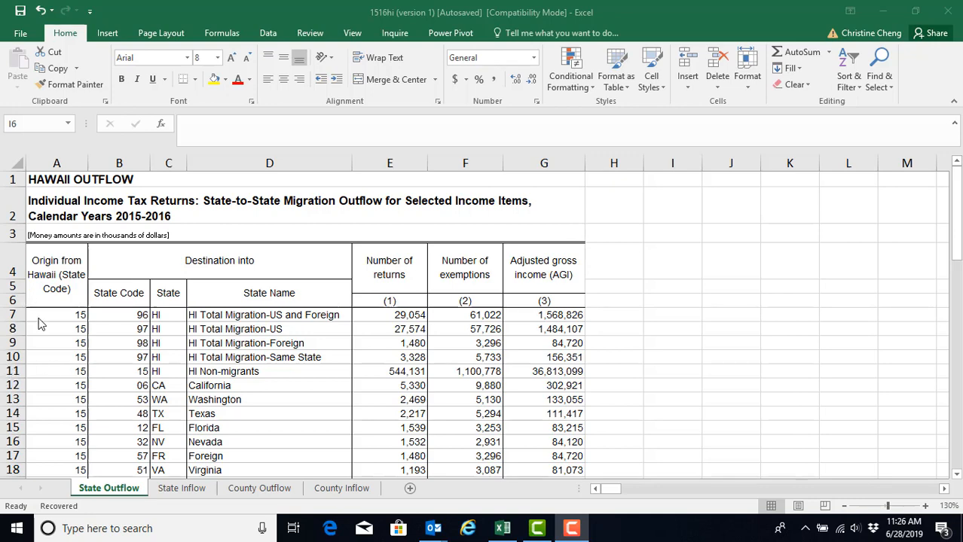
{"action": "mouse_move", "coordinate": [96, 274]}
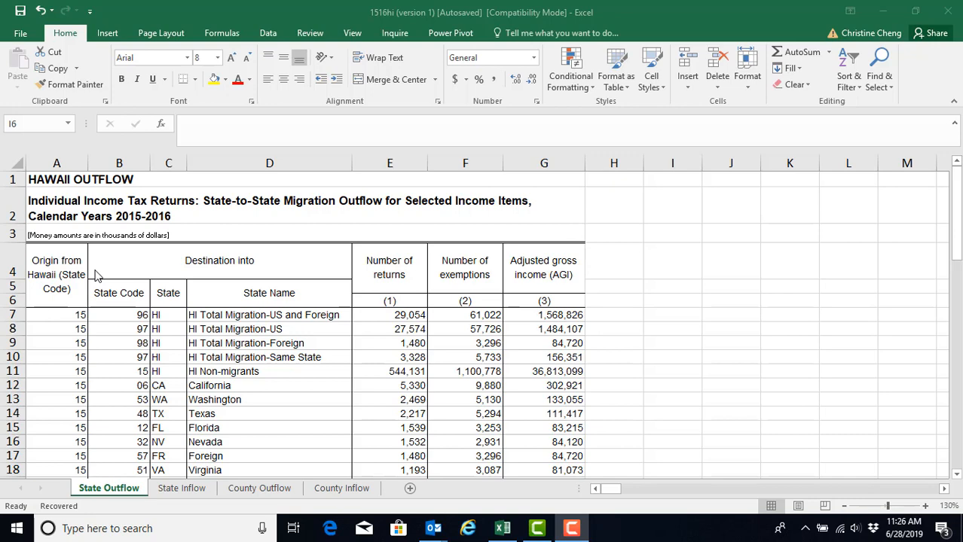
{"action": "mouse_move", "coordinate": [194, 323]}
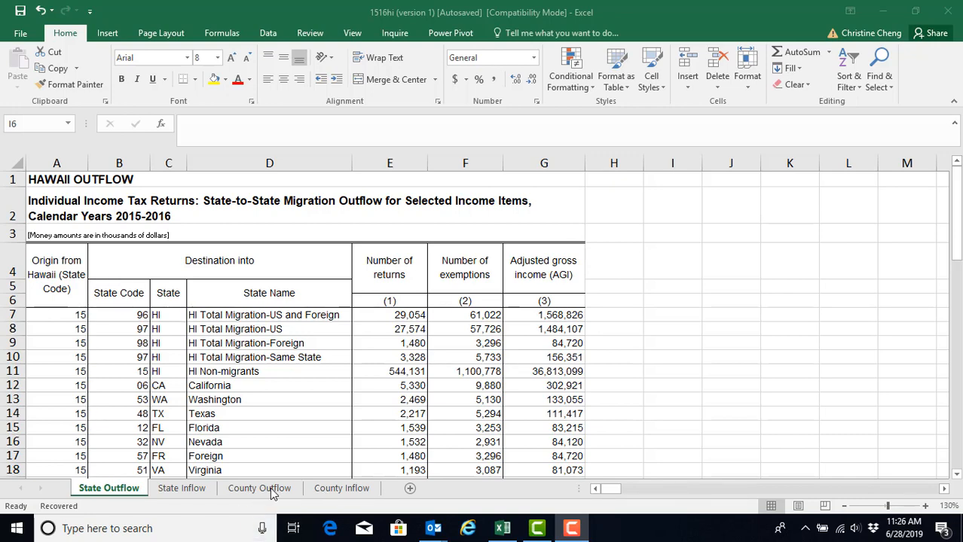
{"action": "mouse_move", "coordinate": [340, 488]}
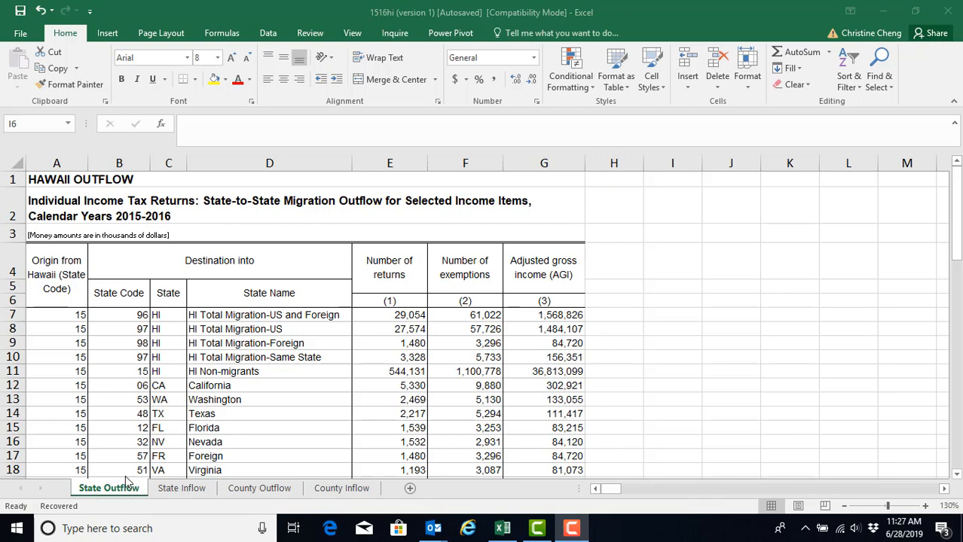
{"action": "mouse_move", "coordinate": [135, 488]}
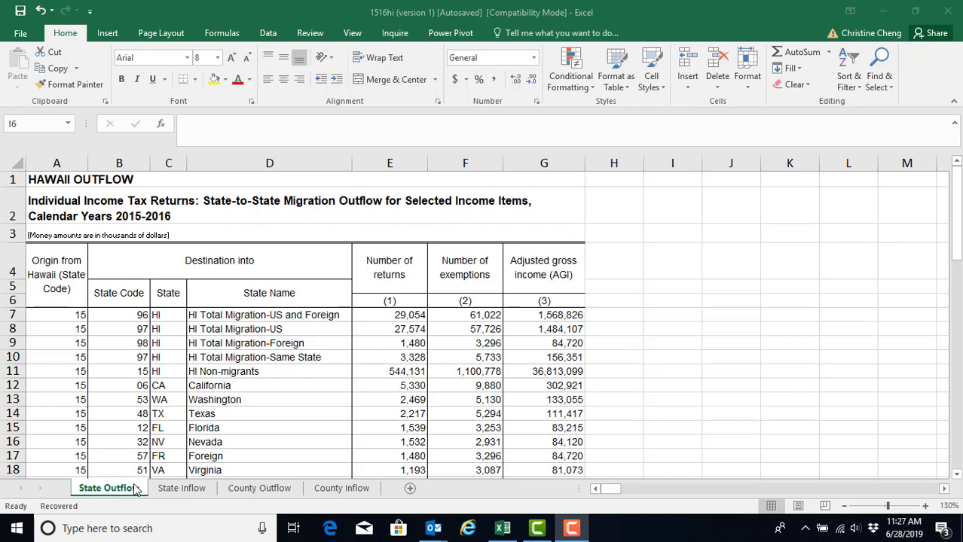
{"action": "mouse_move", "coordinate": [180, 488]}
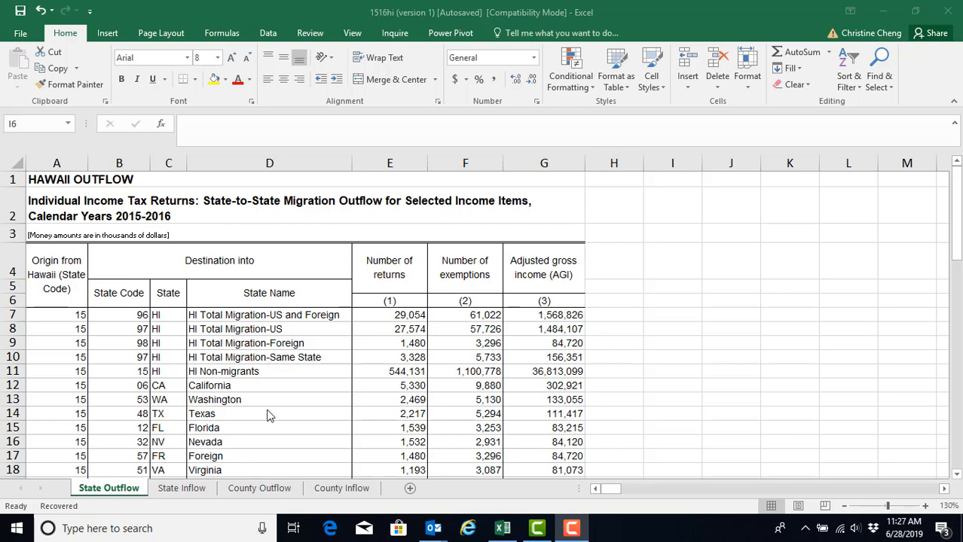
{"action": "mouse_move", "coordinate": [259, 392]}
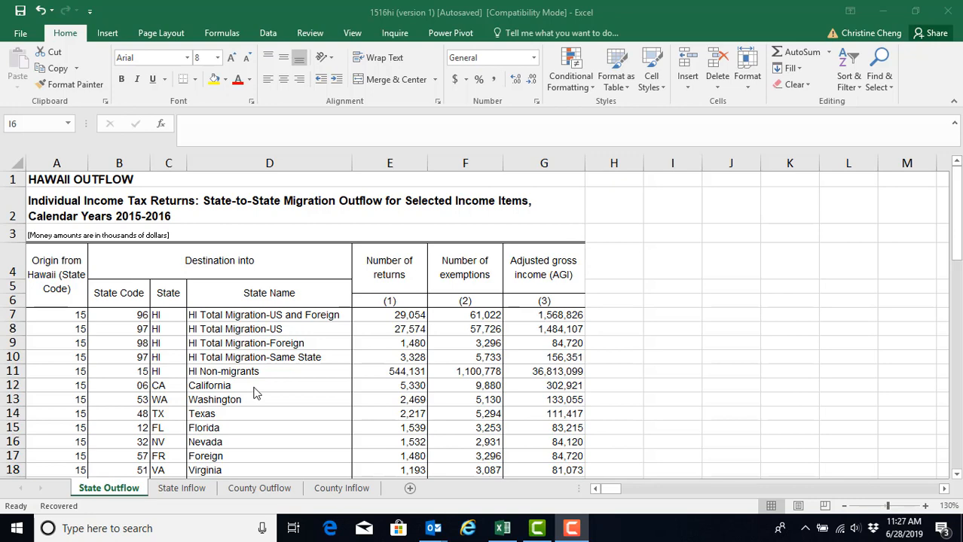
{"action": "mouse_move", "coordinate": [253, 404]}
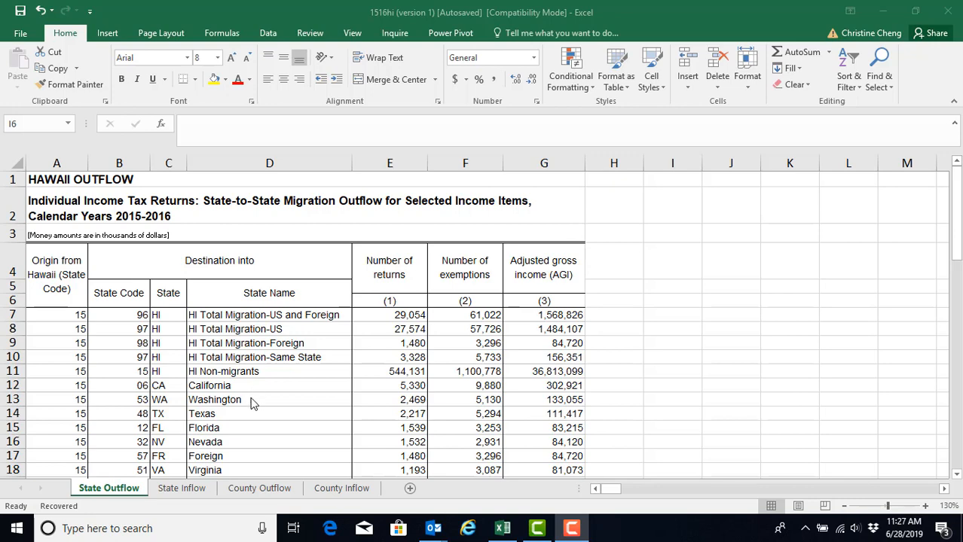
{"action": "mouse_move", "coordinate": [263, 390]}
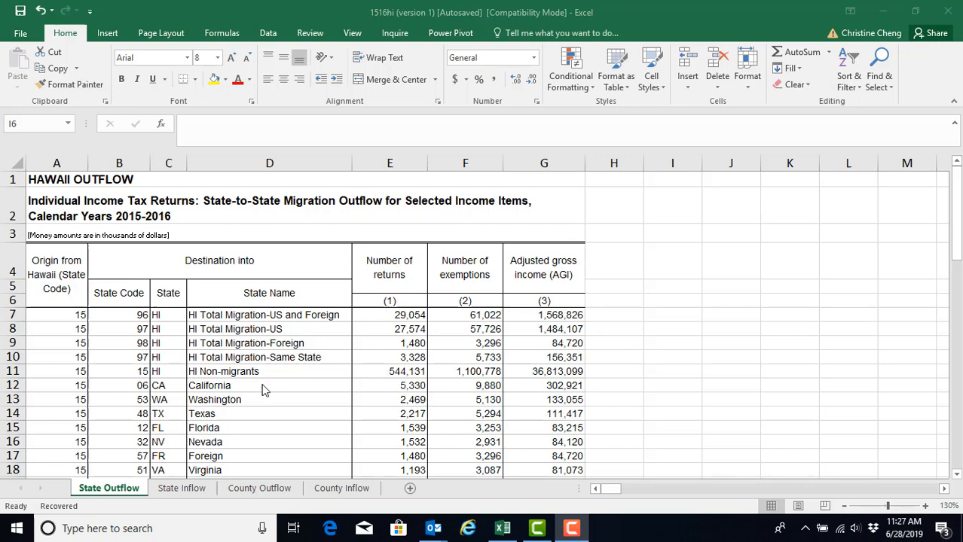
{"action": "mouse_move", "coordinate": [398, 413]}
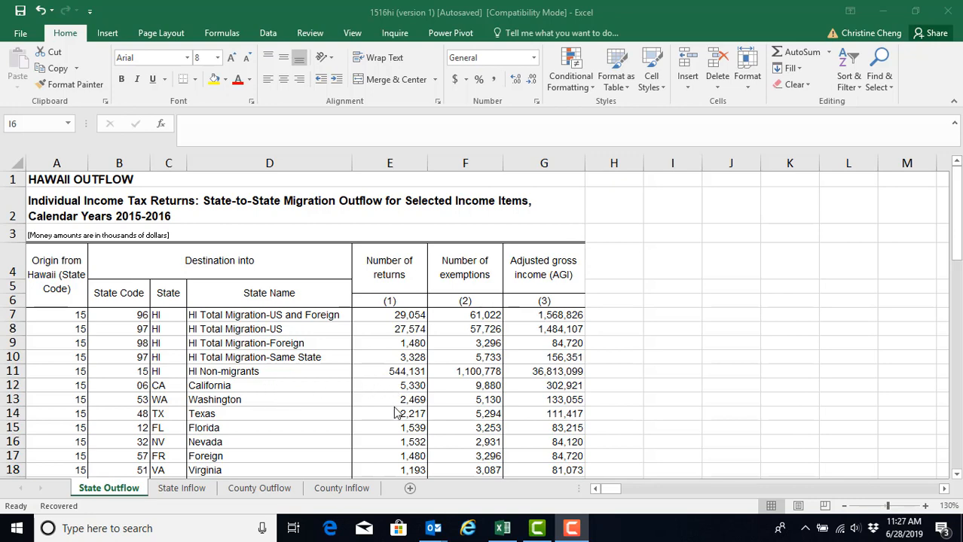
{"action": "mouse_move", "coordinate": [449, 392]}
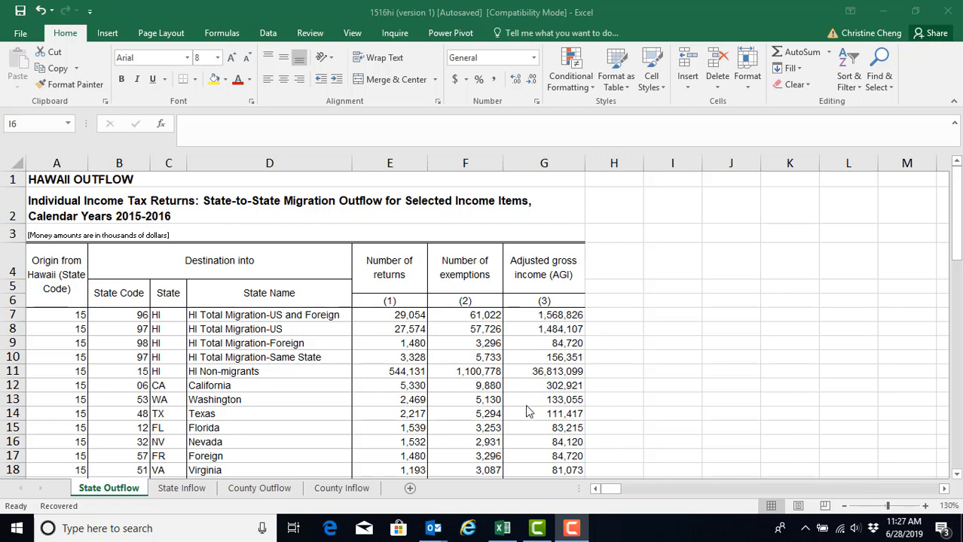
{"action": "mouse_move", "coordinate": [233, 390]}
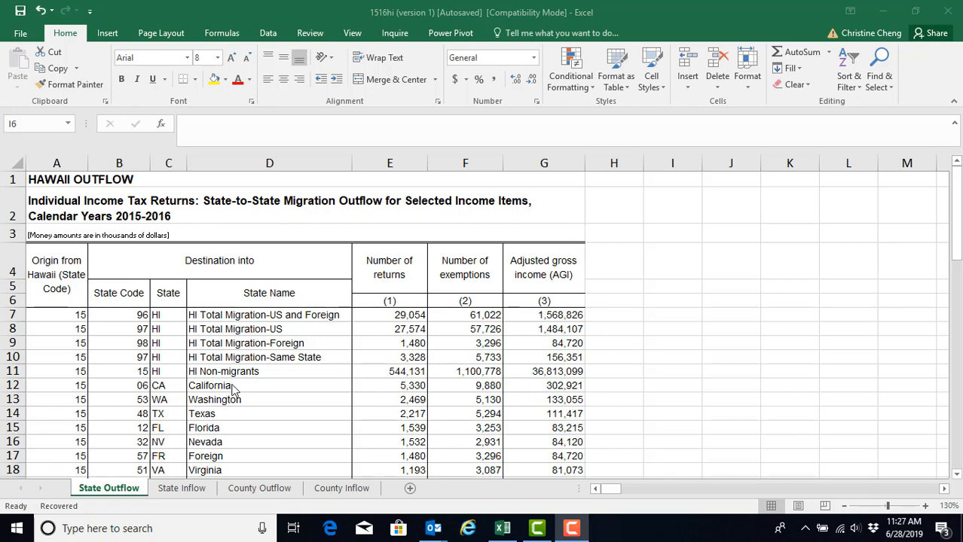
{"action": "mouse_move", "coordinate": [235, 420]}
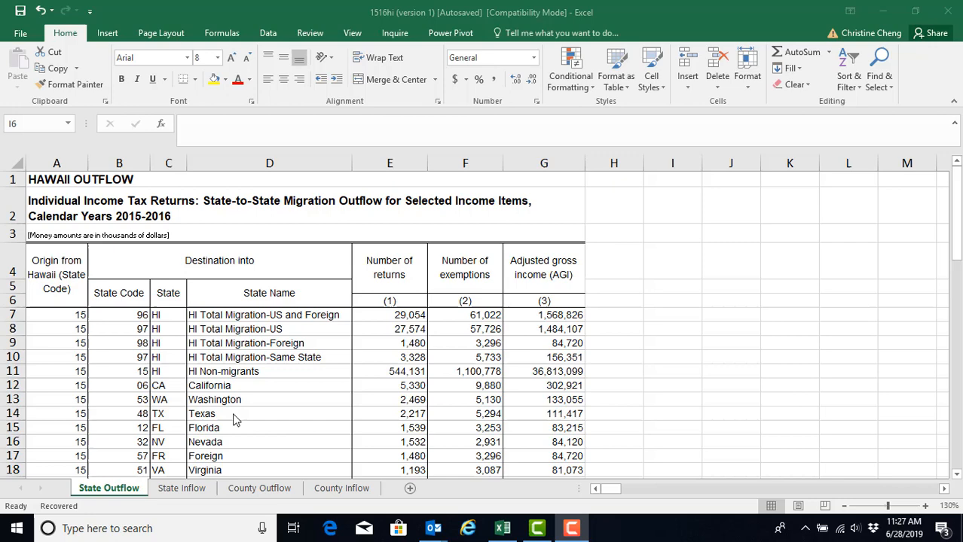
{"action": "mouse_move", "coordinate": [235, 434]}
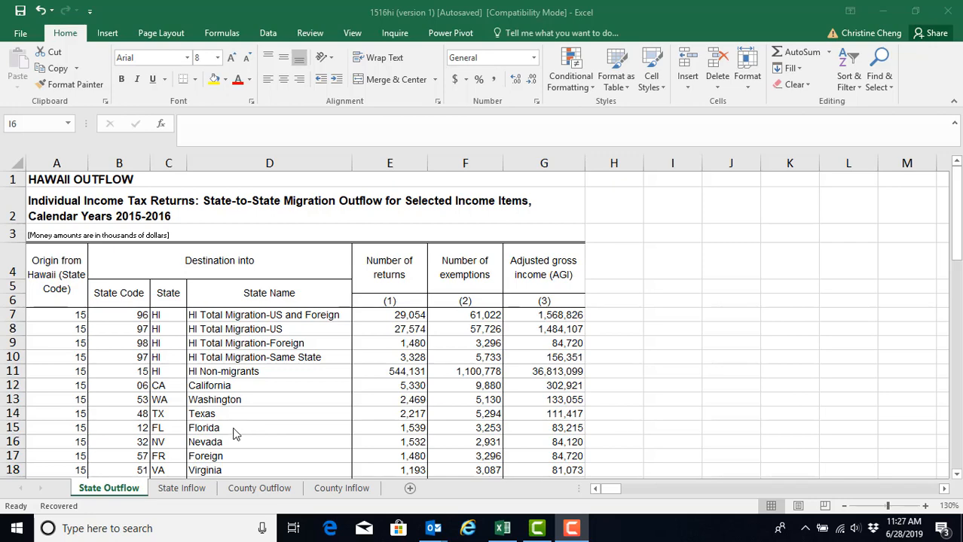
{"action": "mouse_move", "coordinate": [235, 435]}
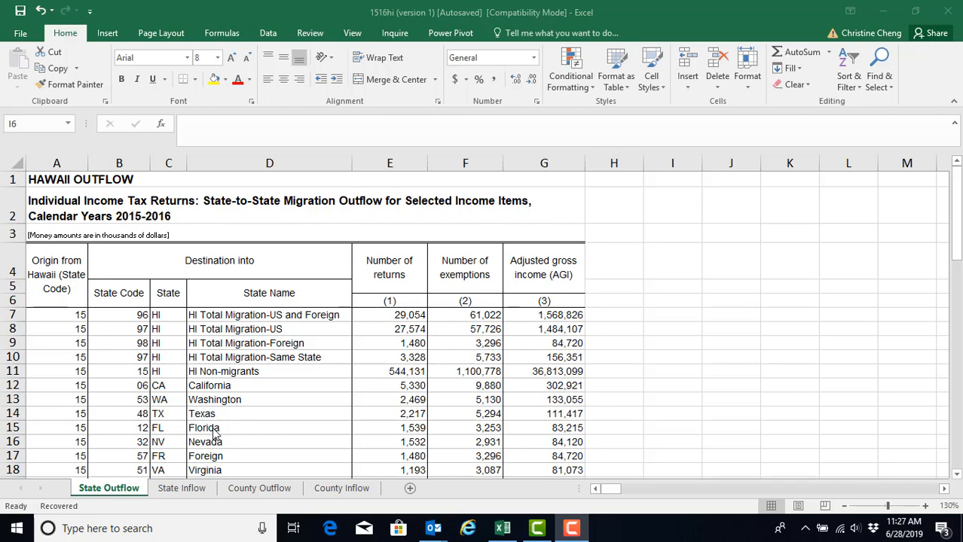
{"action": "mouse_move", "coordinate": [223, 440]}
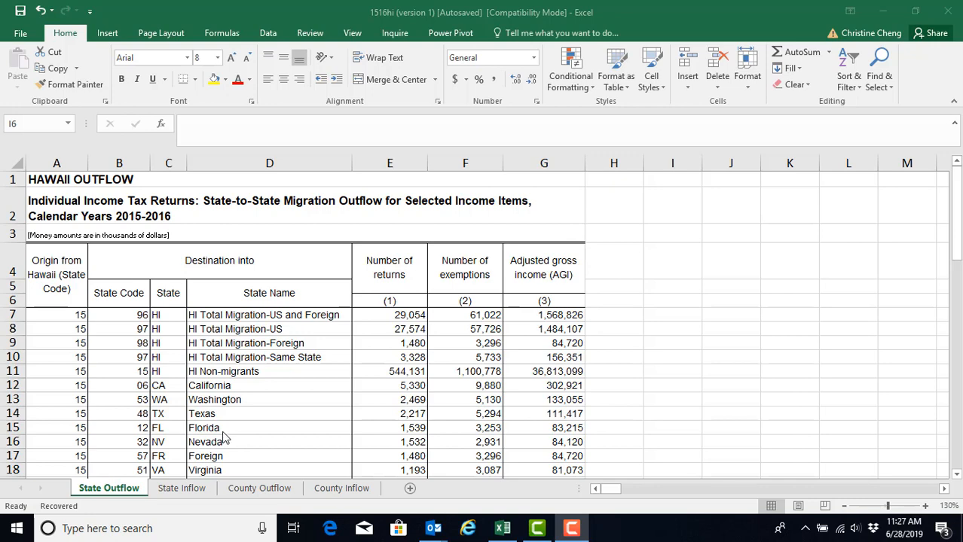
{"action": "mouse_move", "coordinate": [229, 430]}
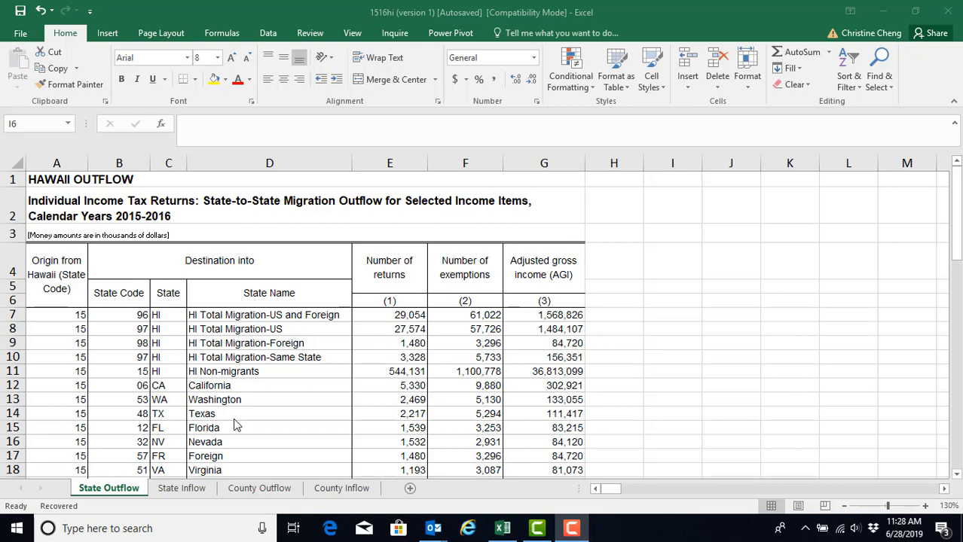
{"action": "mouse_move", "coordinate": [211, 394]}
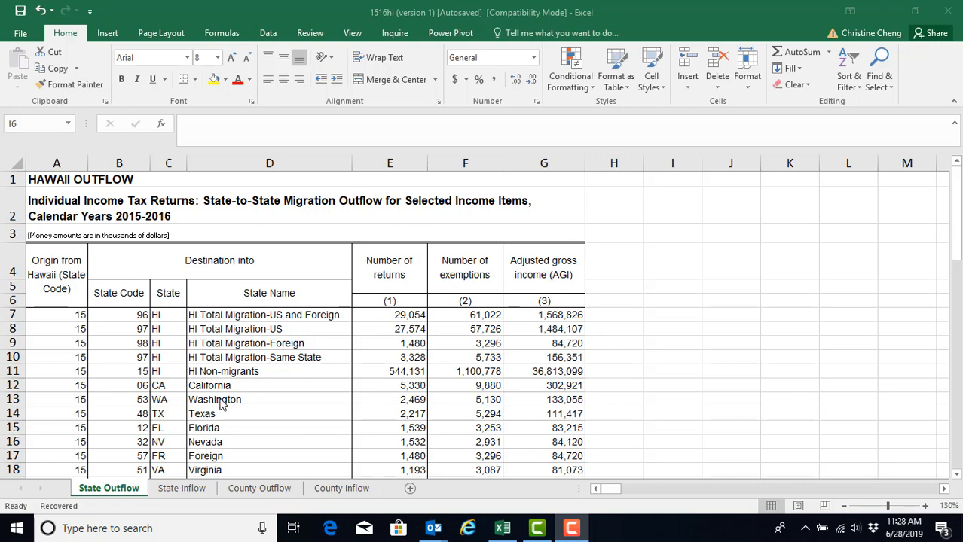
{"action": "mouse_move", "coordinate": [504, 514]}
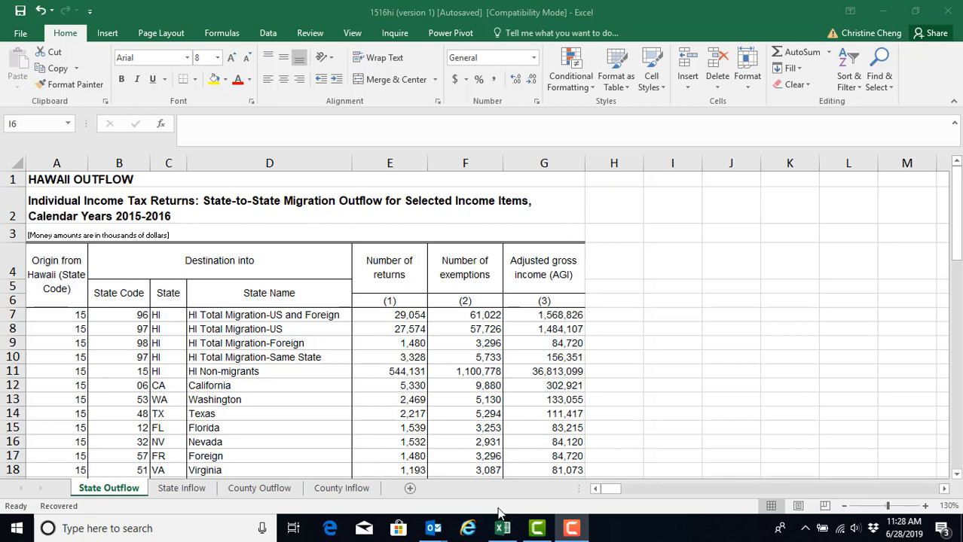
{"action": "mouse_move", "coordinate": [253, 459]}
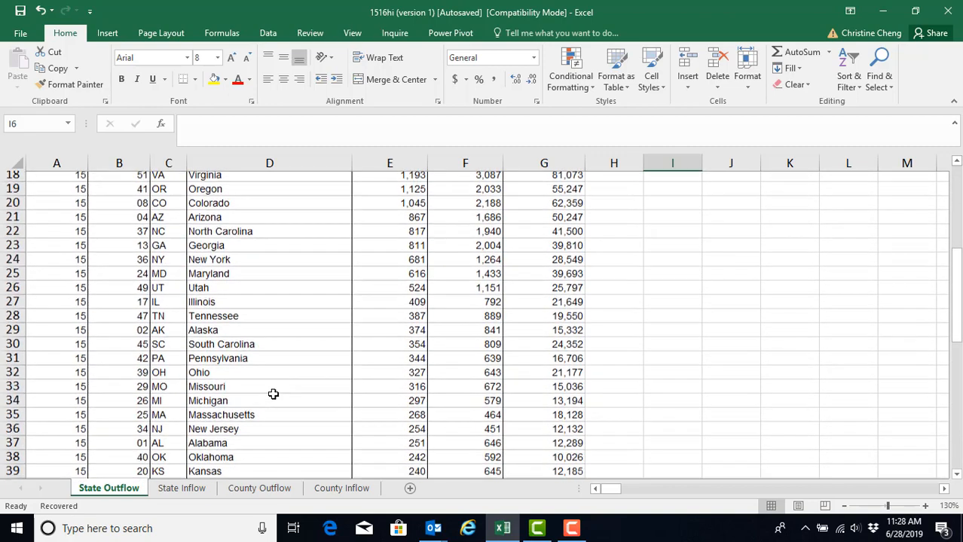
{"action": "scroll", "scroll_direction": "down", "scroll_amount": 3}
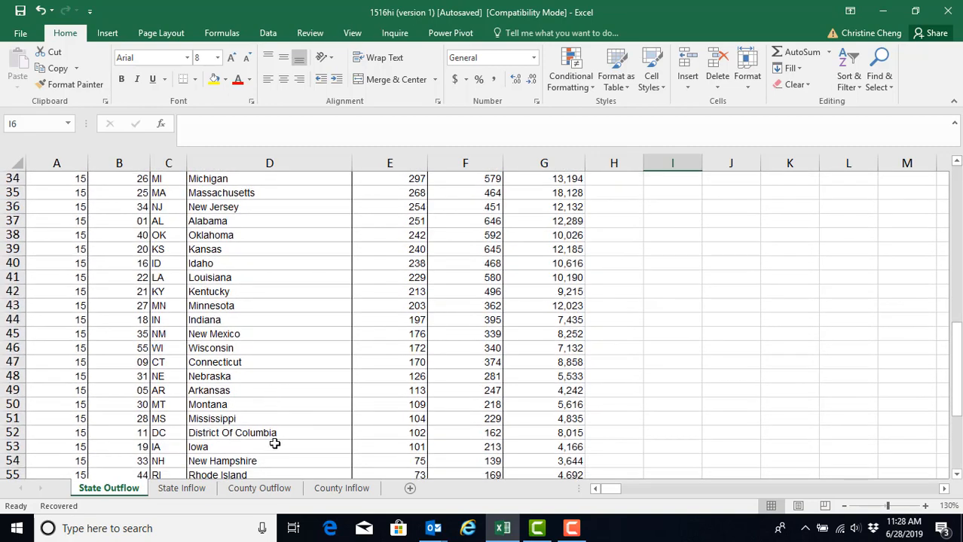
{"action": "mouse_move", "coordinate": [287, 433]}
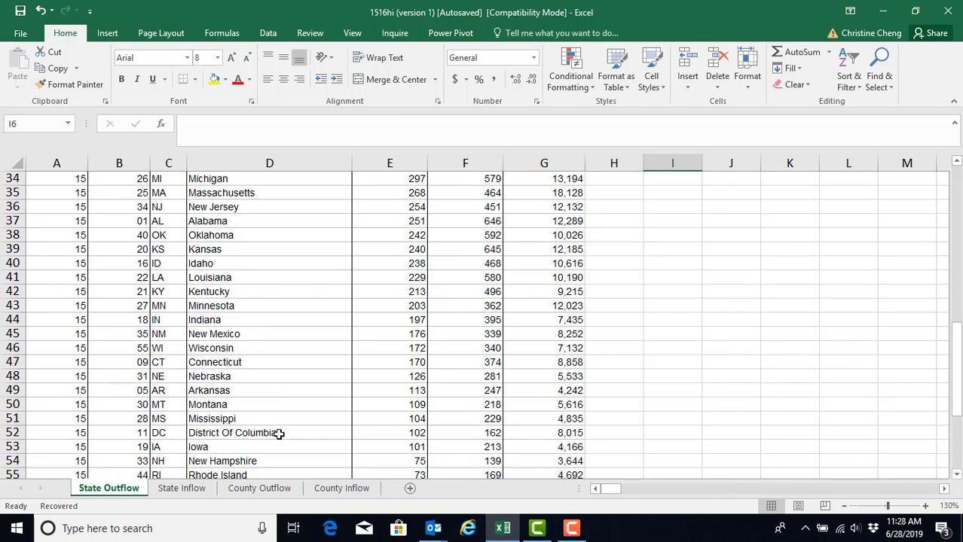
{"action": "mouse_move", "coordinate": [260, 437]}
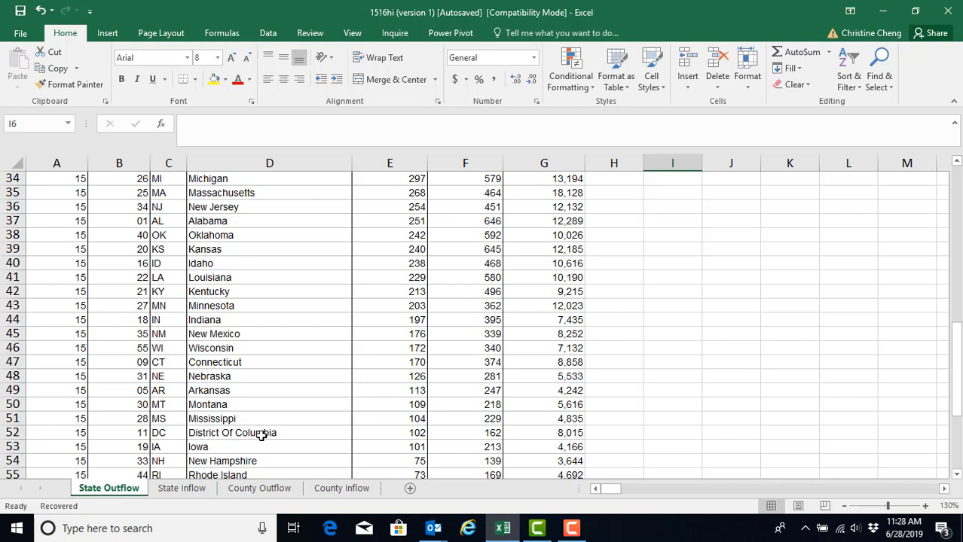
{"action": "mouse_move", "coordinate": [283, 451]}
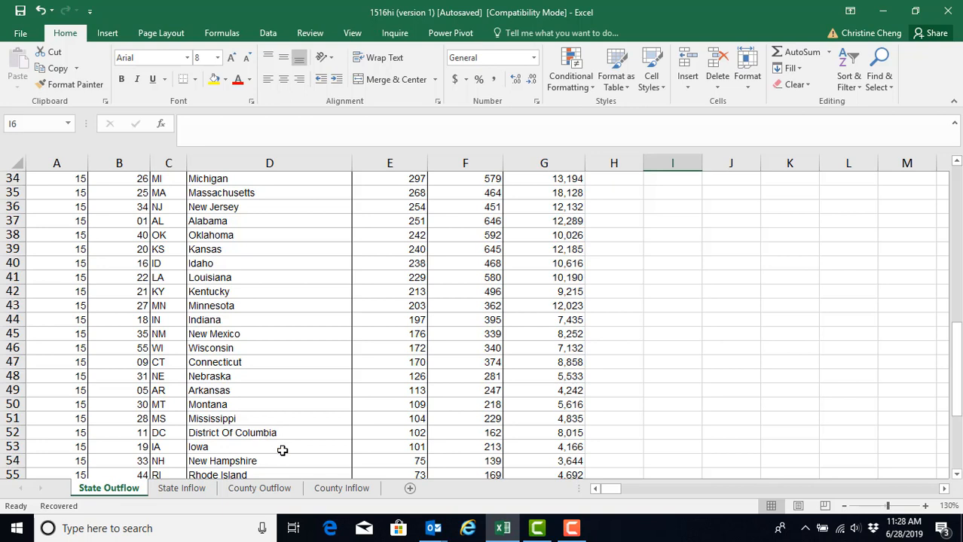
{"action": "mouse_move", "coordinate": [78, 416]}
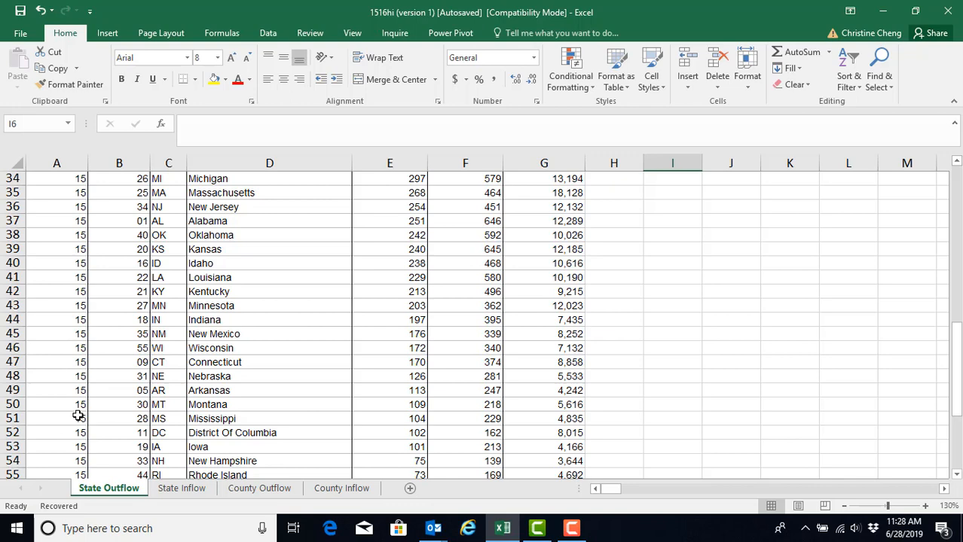
{"action": "scroll", "scroll_direction": "down", "scroll_amount": 3}
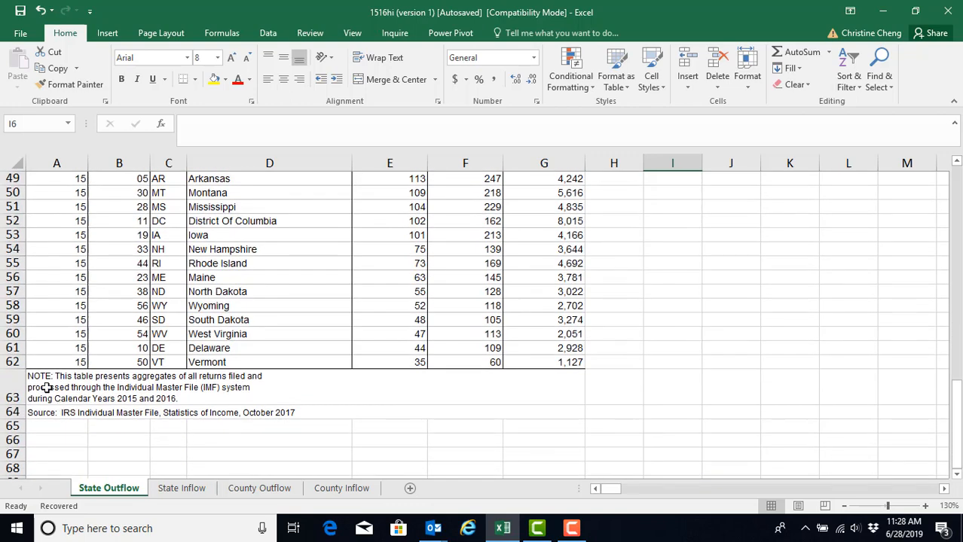
{"action": "mouse_move", "coordinate": [42, 413]}
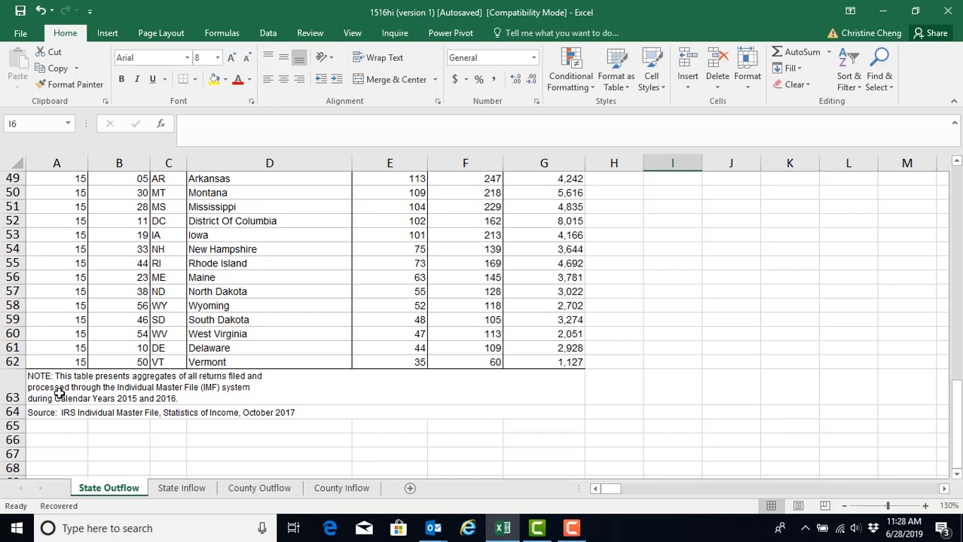
{"action": "mouse_move", "coordinate": [58, 392]}
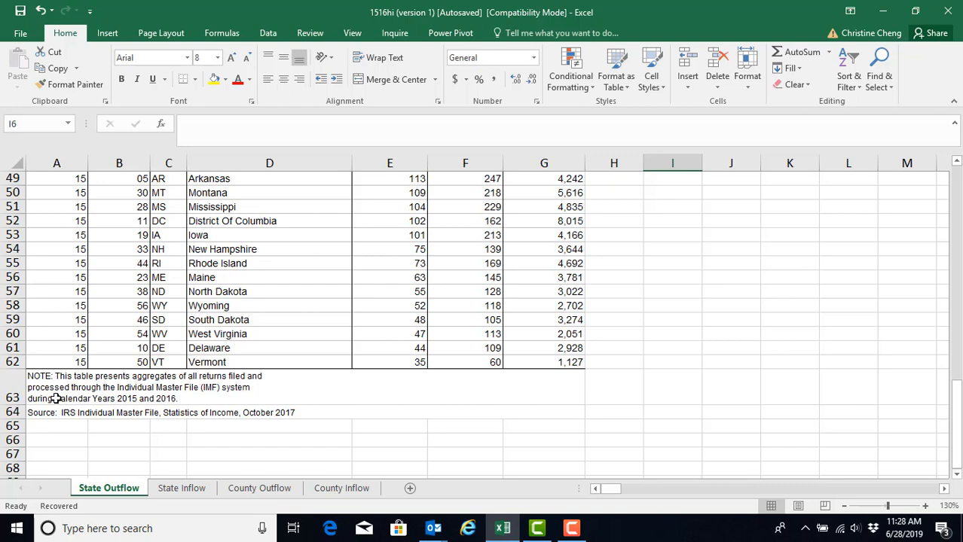
{"action": "scroll", "scroll_direction": "up", "scroll_amount": 3}
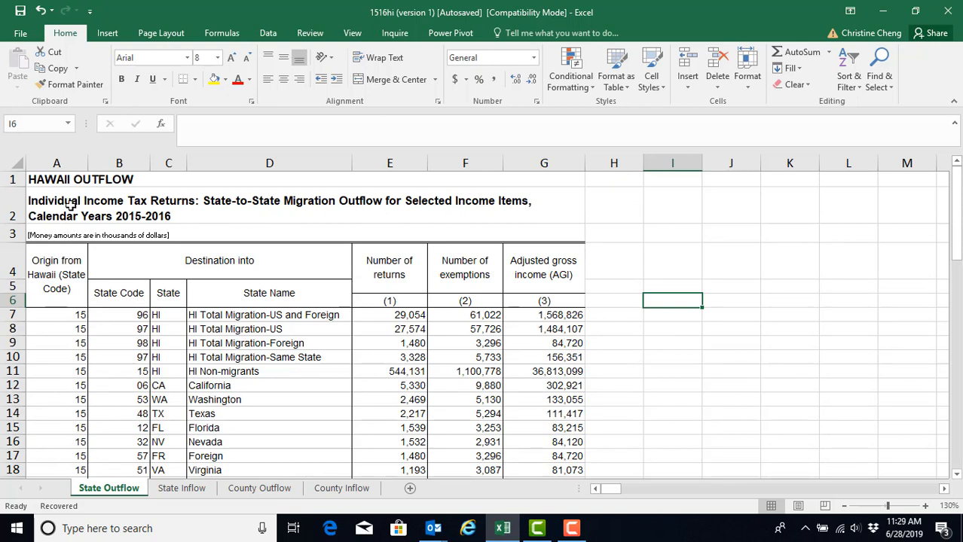
{"action": "mouse_move", "coordinate": [70, 192]}
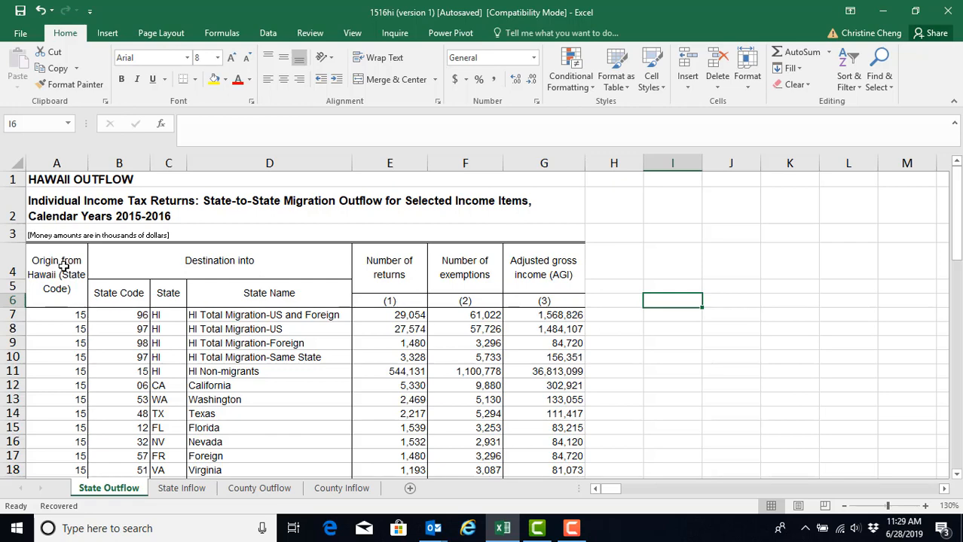
{"action": "mouse_move", "coordinate": [500, 270]}
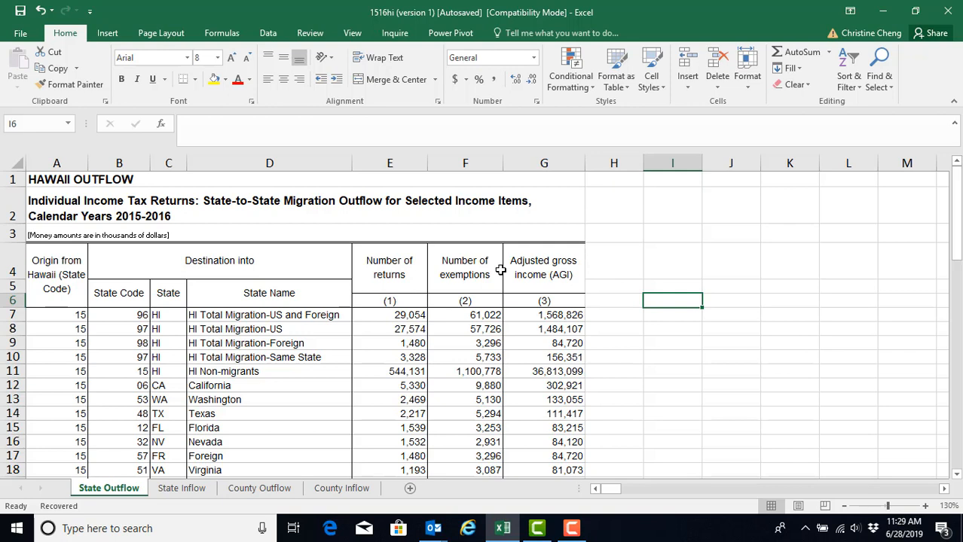
{"action": "mouse_move", "coordinate": [496, 270]}
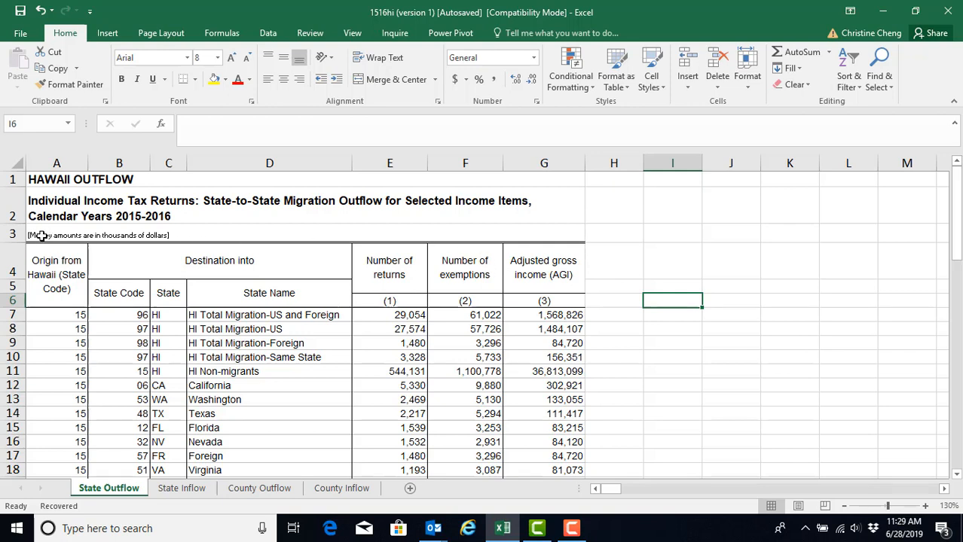
{"action": "mouse_move", "coordinate": [90, 247]}
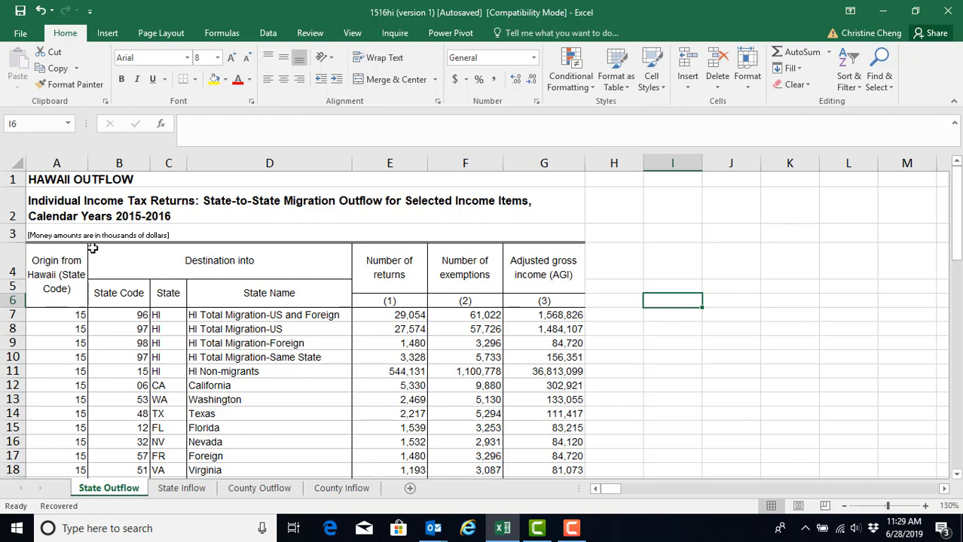
{"action": "mouse_move", "coordinate": [122, 235]}
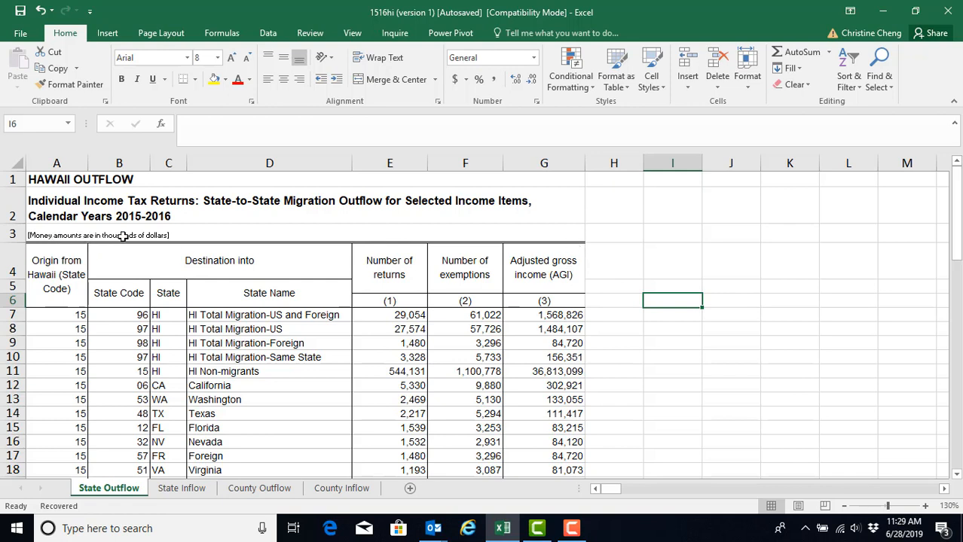
{"action": "mouse_move", "coordinate": [117, 250]}
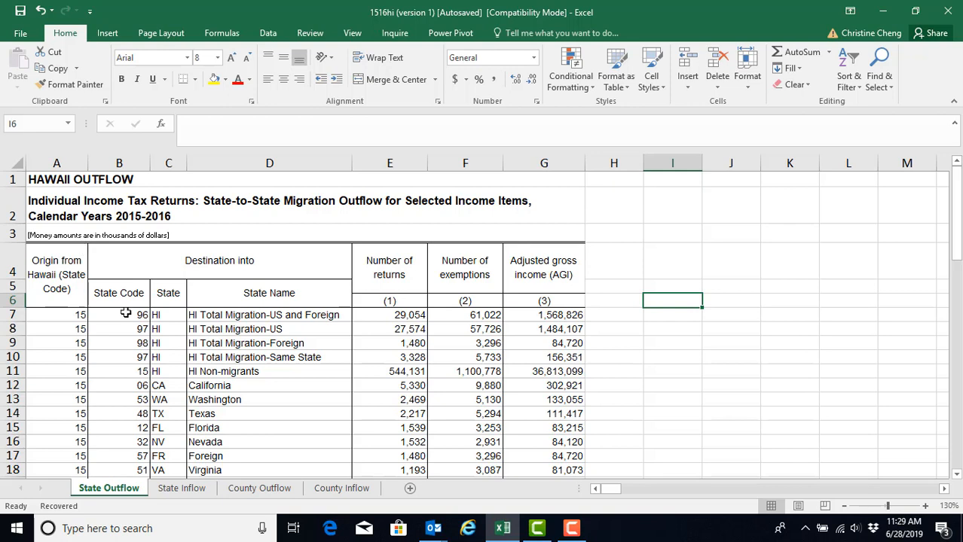
{"action": "mouse_move", "coordinate": [133, 298]}
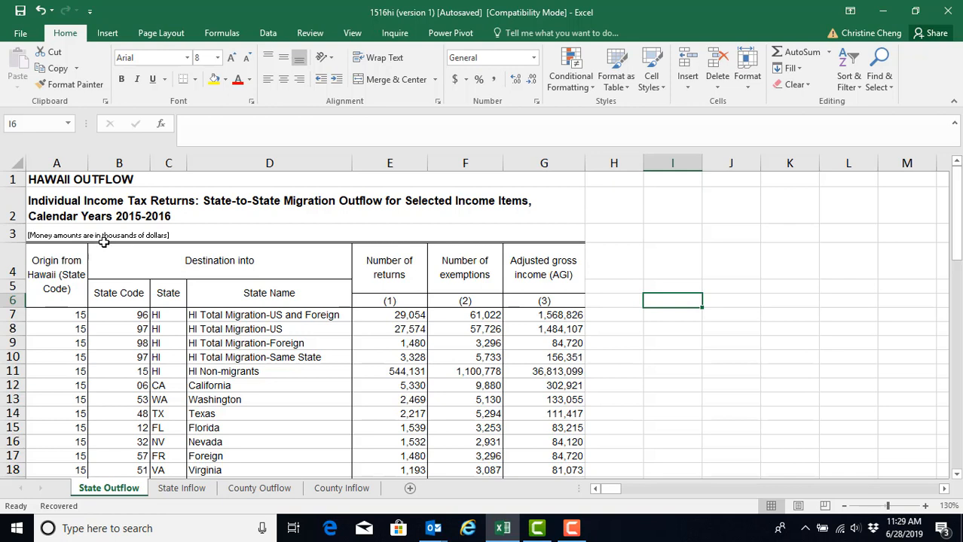
{"action": "mouse_move", "coordinate": [157, 253]}
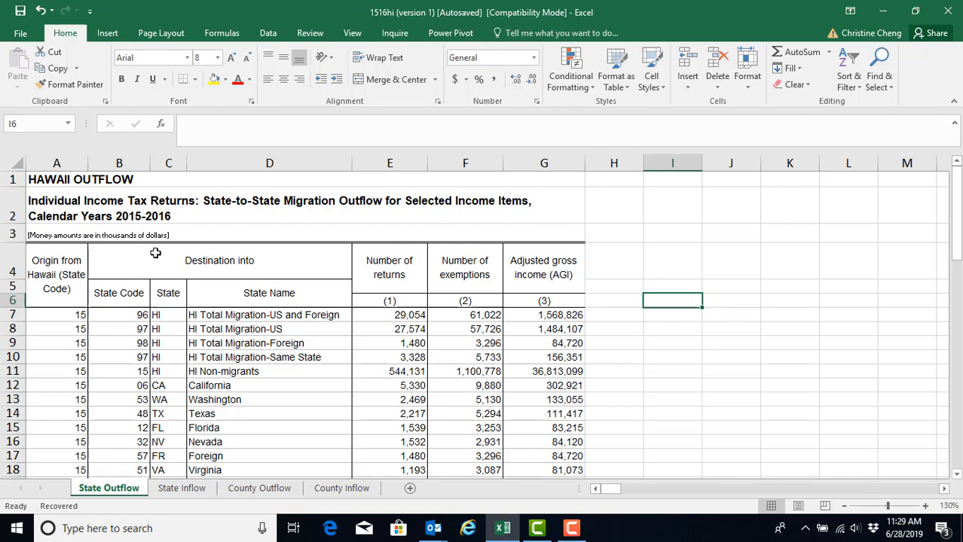
{"action": "mouse_move", "coordinate": [123, 261]}
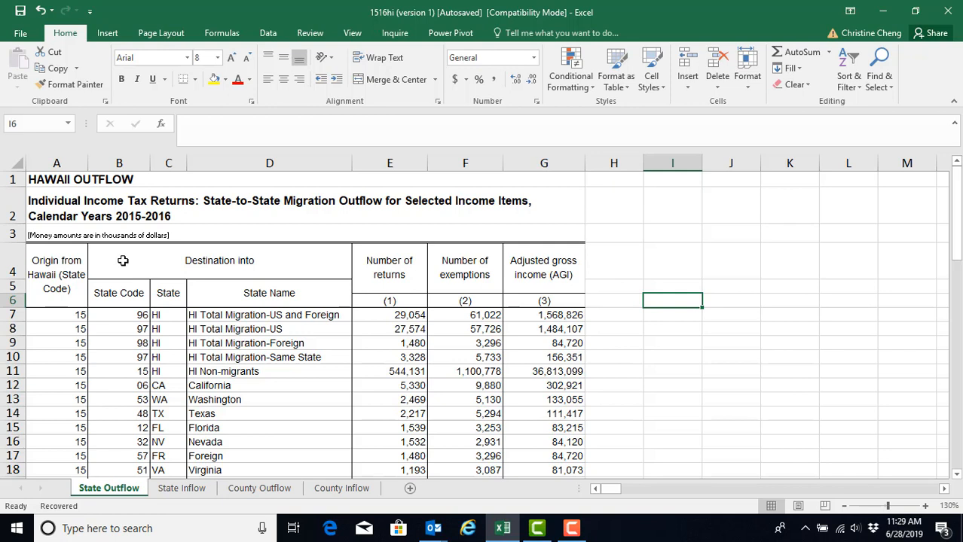
{"action": "mouse_move", "coordinate": [140, 274]}
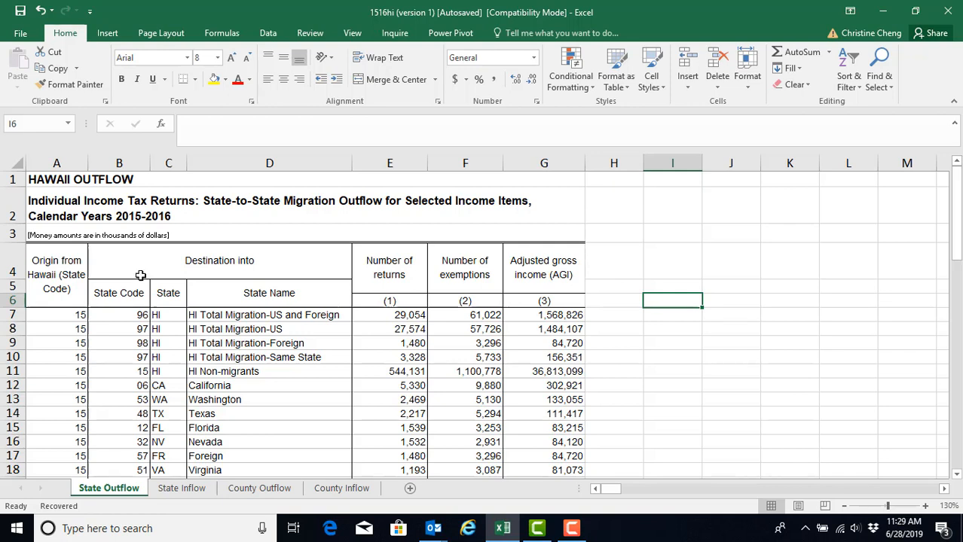
{"action": "mouse_move", "coordinate": [123, 290]}
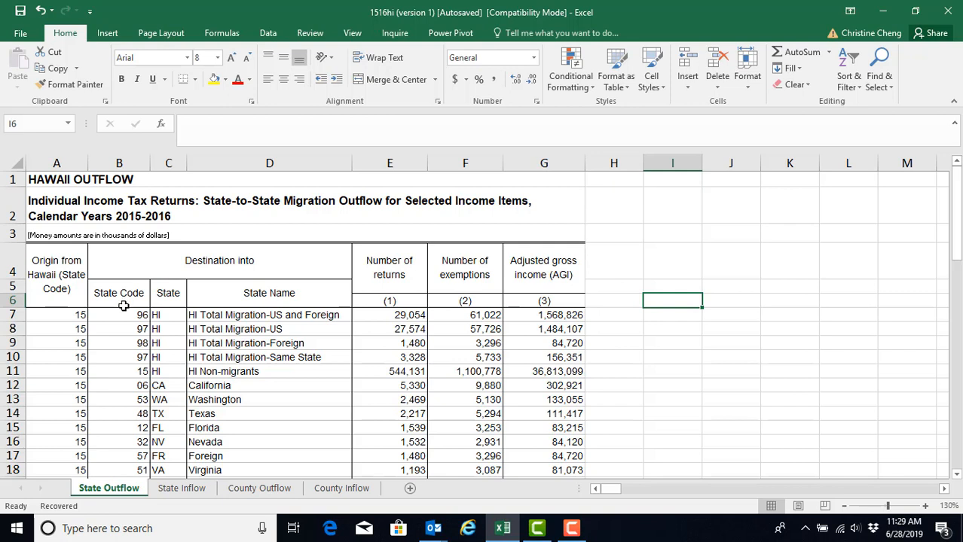
{"action": "mouse_move", "coordinate": [120, 315]}
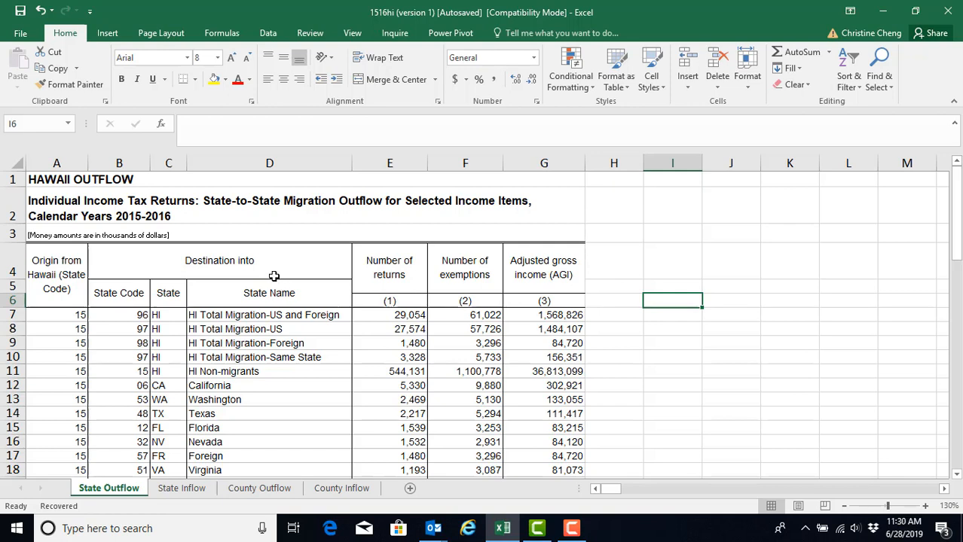
{"action": "mouse_move", "coordinate": [280, 256]}
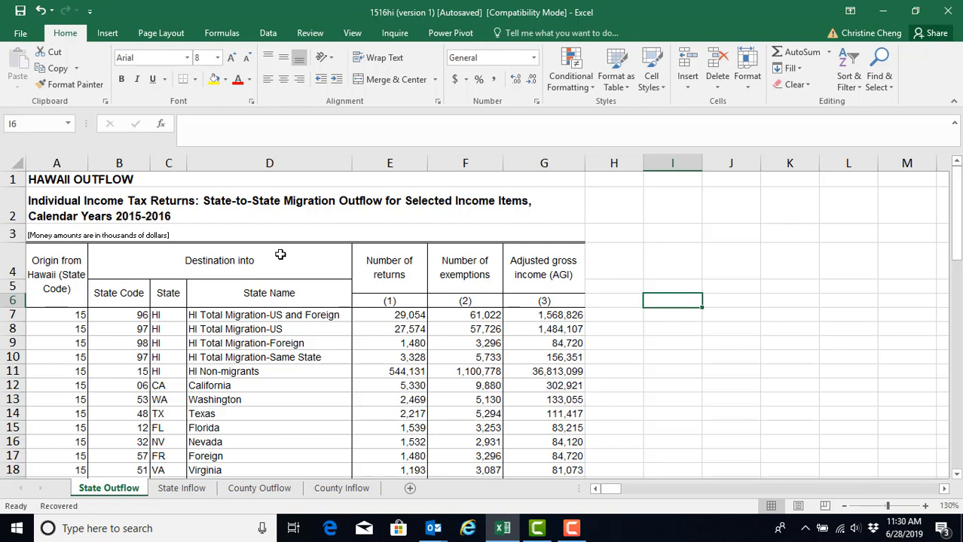
{"action": "mouse_move", "coordinate": [276, 253]}
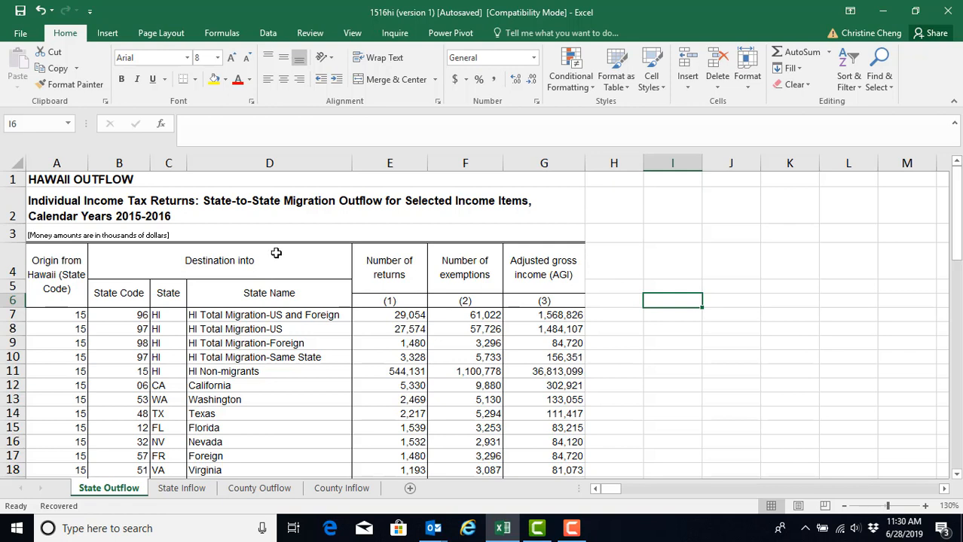